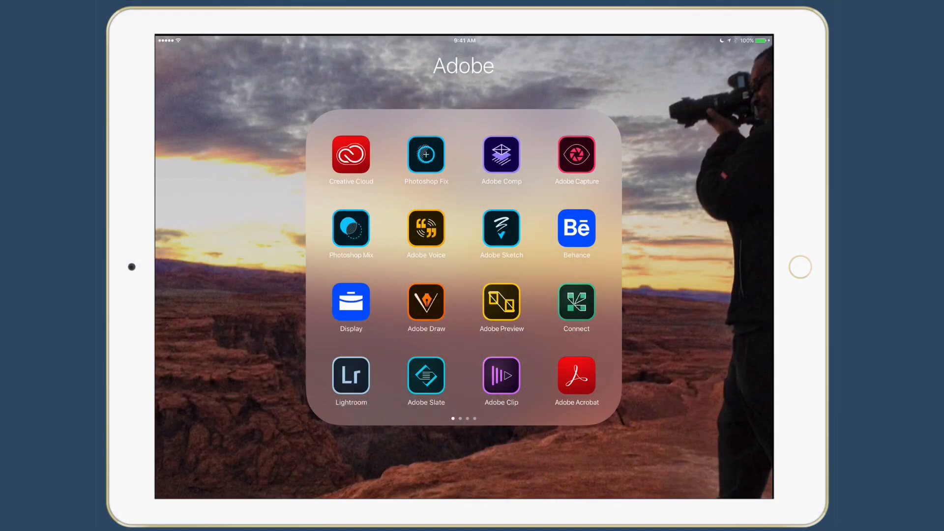
Launch Lightroom Mobile from the Adobe folder and show the Organize collections list
{"action": "left_click", "coordinate": [351, 379]}
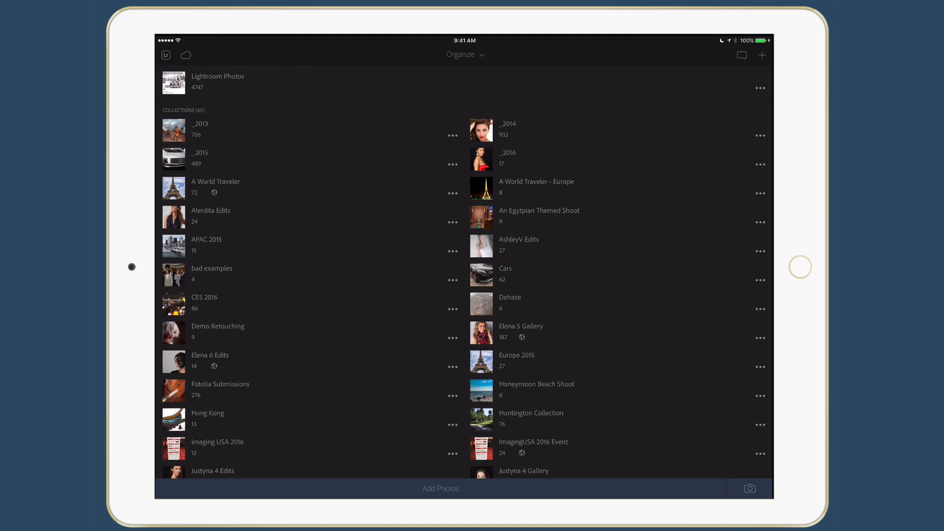
{"action": "left_click", "coordinate": [481, 221]}
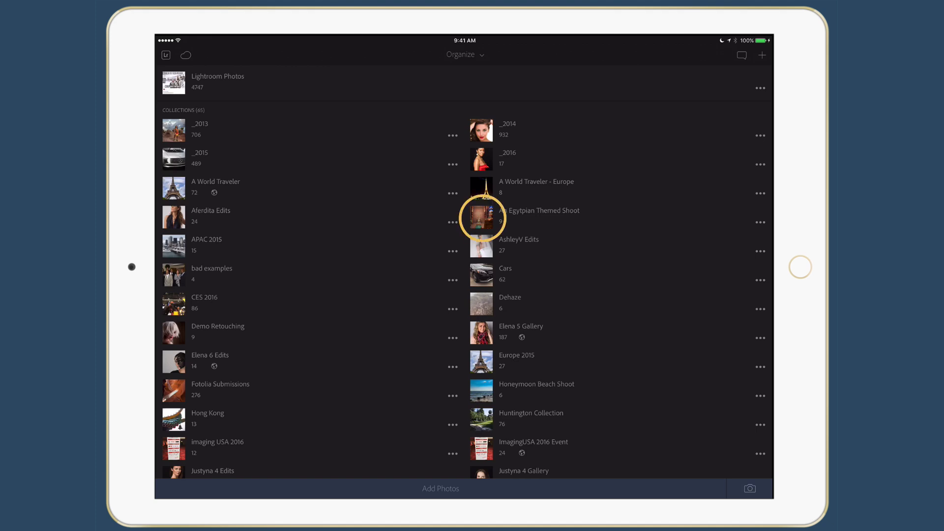
Open An Egyptian Themed Shoot, view the behind-the-scenes studio photo, then return to the grid
{"action": "left_click", "coordinate": [481, 218]}
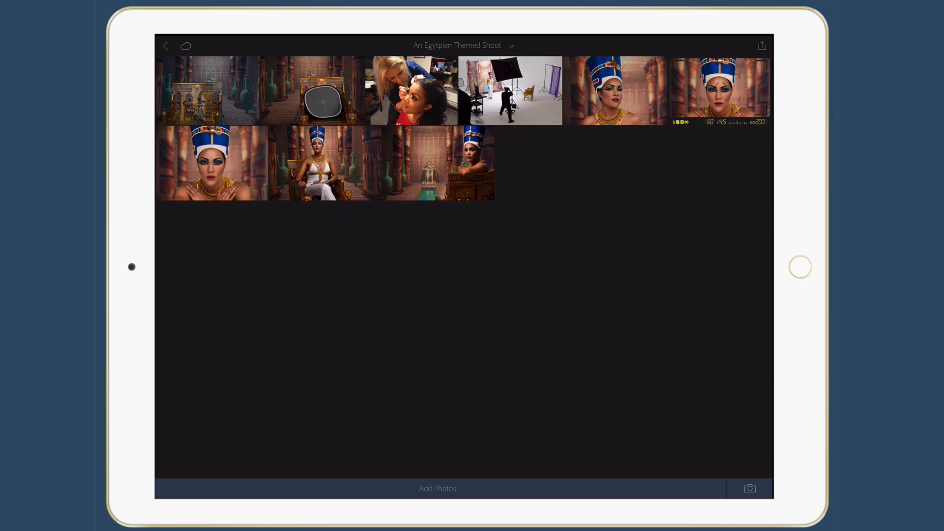
{"action": "left_click", "coordinate": [511, 98]}
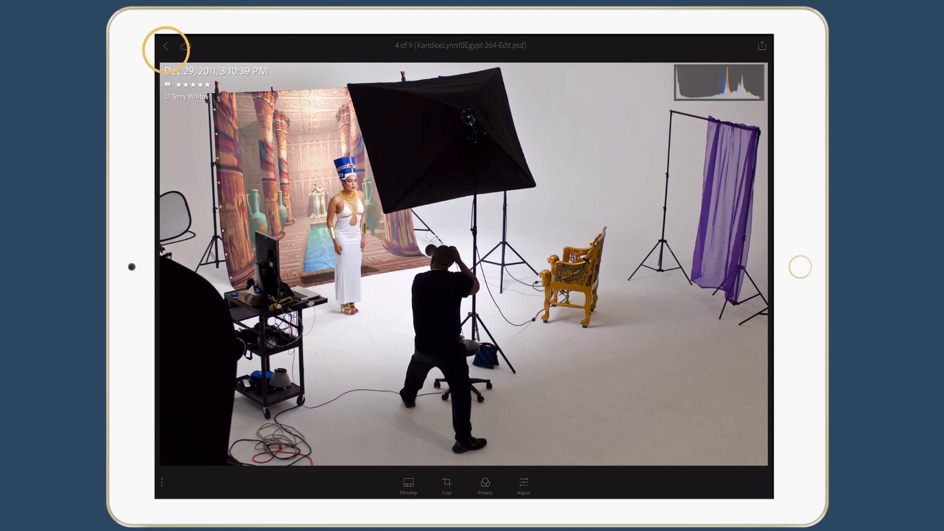
{"action": "left_click", "coordinate": [166, 45]}
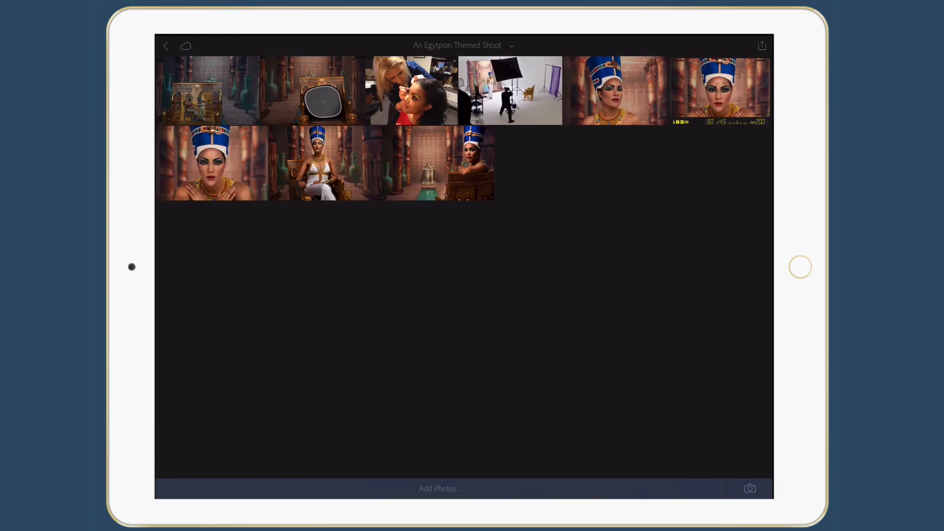
{"action": "left_click", "coordinate": [761, 45]}
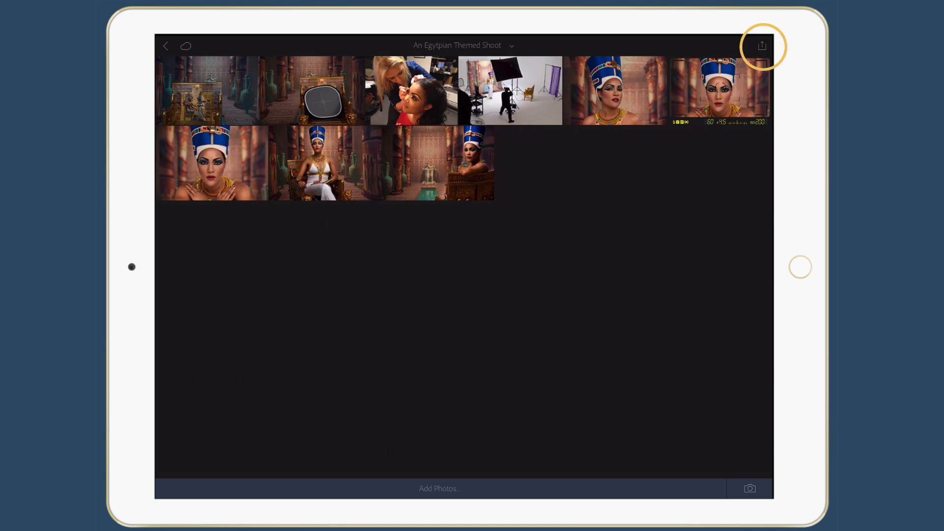
Share the collection with Create Video in Clip to start a Premiere Clip project
{"action": "left_click", "coordinate": [762, 45]}
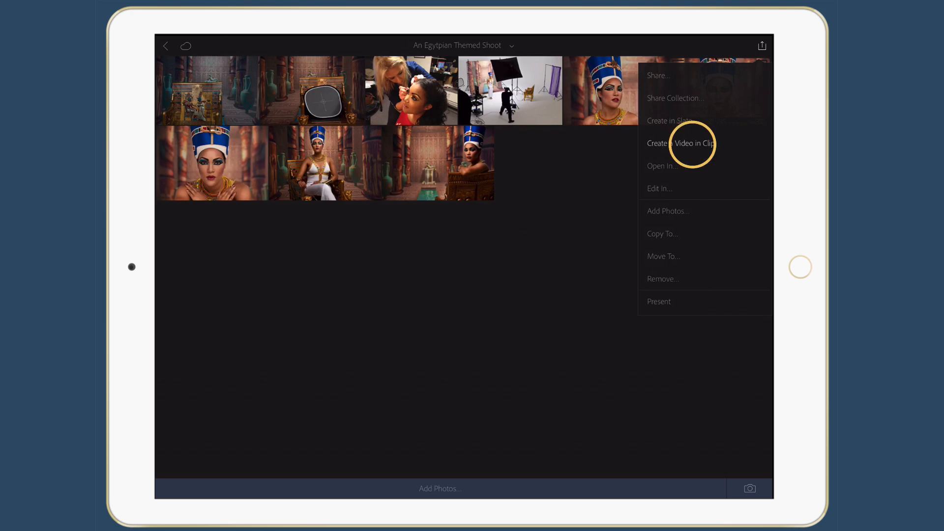
{"action": "left_click", "coordinate": [680, 143]}
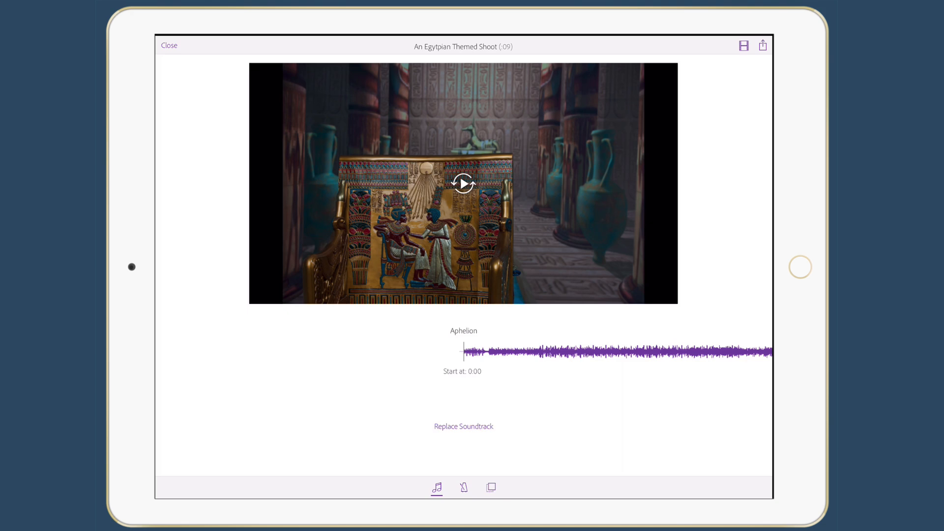
{"action": "left_click", "coordinate": [463, 183]}
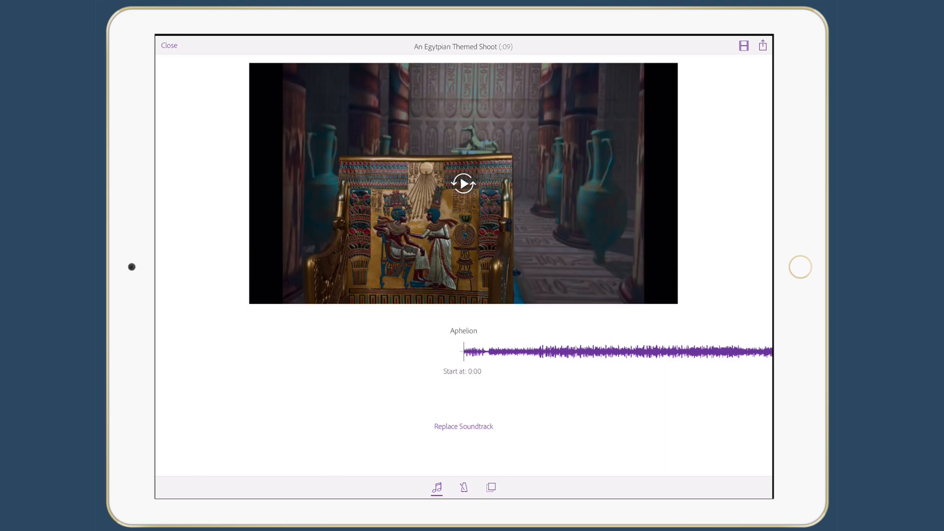
{"action": "left_click", "coordinate": [491, 488]}
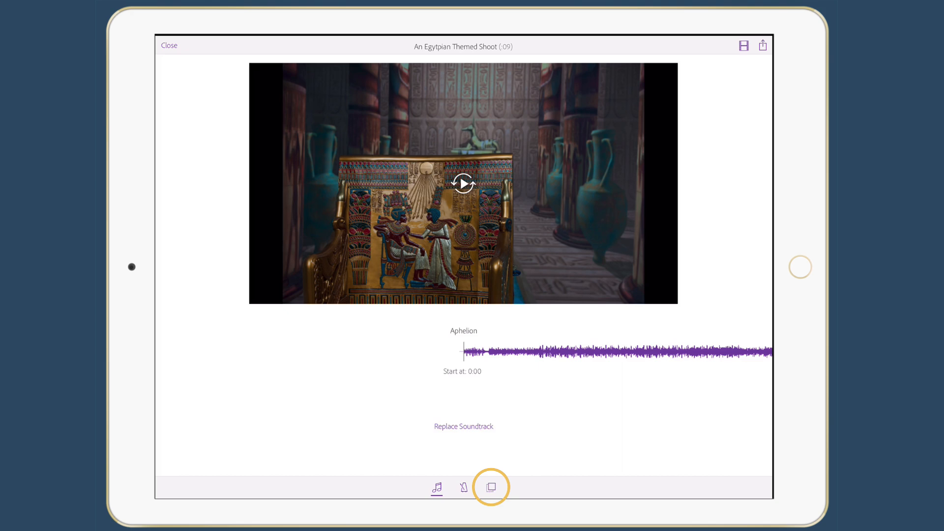
In Sequence view, move the reflector photo first and rearrange the close-up portraits
{"action": "left_click", "coordinate": [491, 488]}
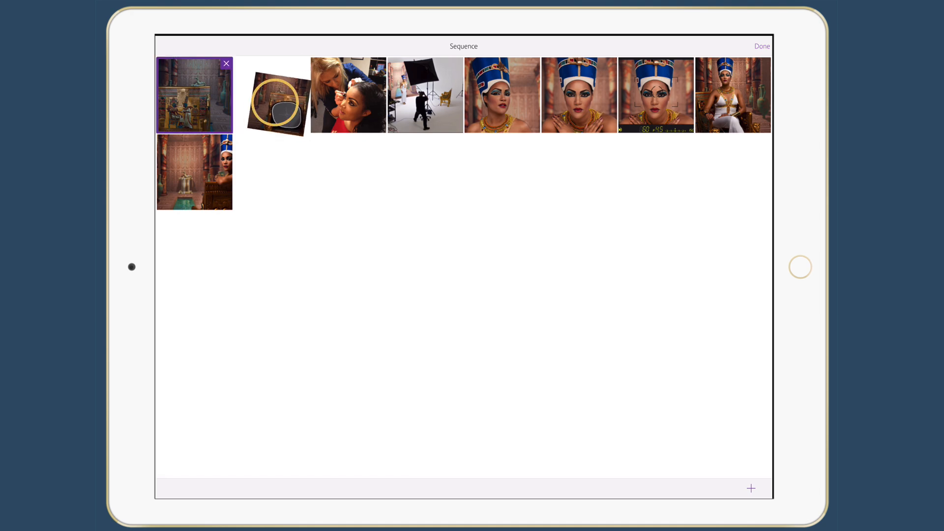
{"action": "left_click_drag", "start_coordinate": [276, 98], "coordinate": [194, 94]}
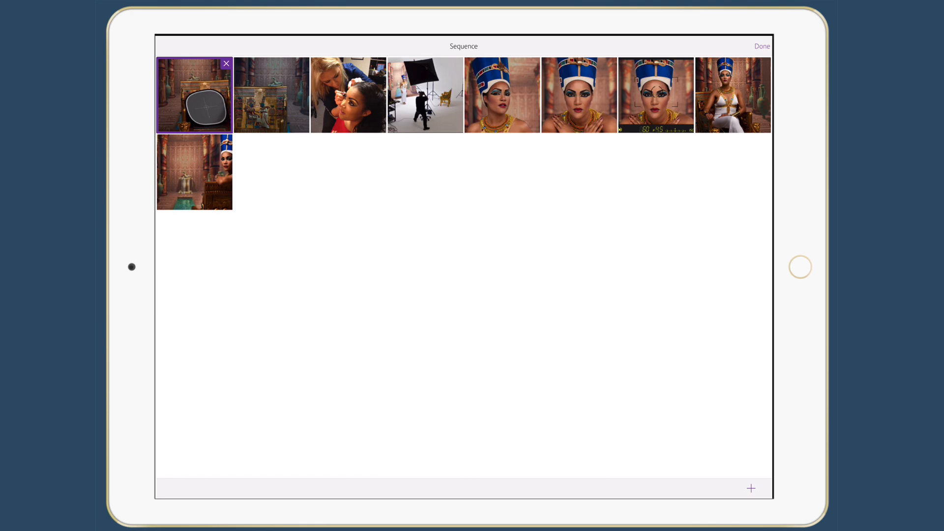
{"action": "left_click", "coordinate": [580, 94]}
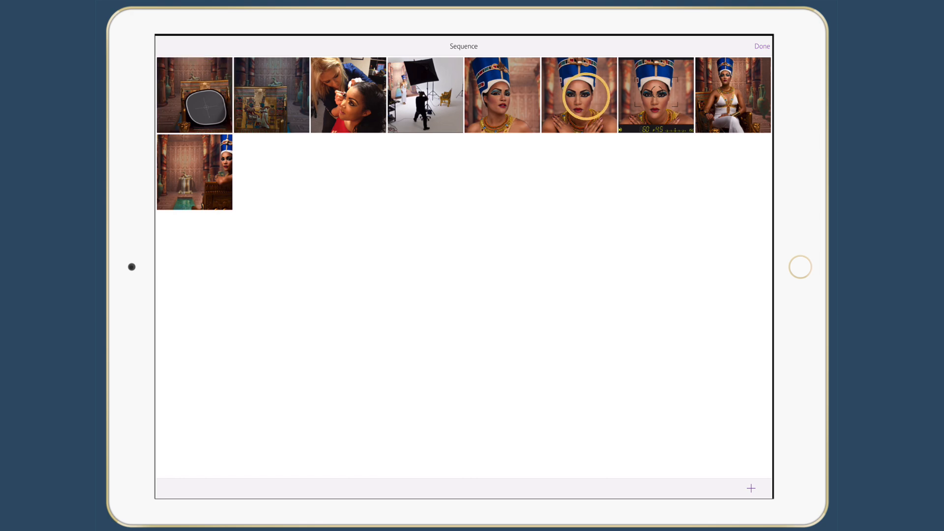
{"action": "left_click", "coordinate": [656, 94]}
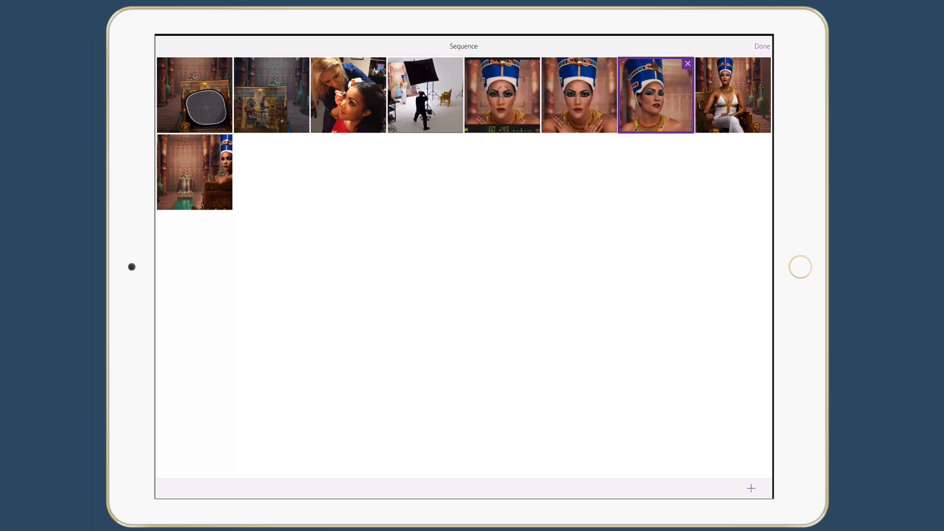
{"action": "left_click", "coordinate": [762, 46]}
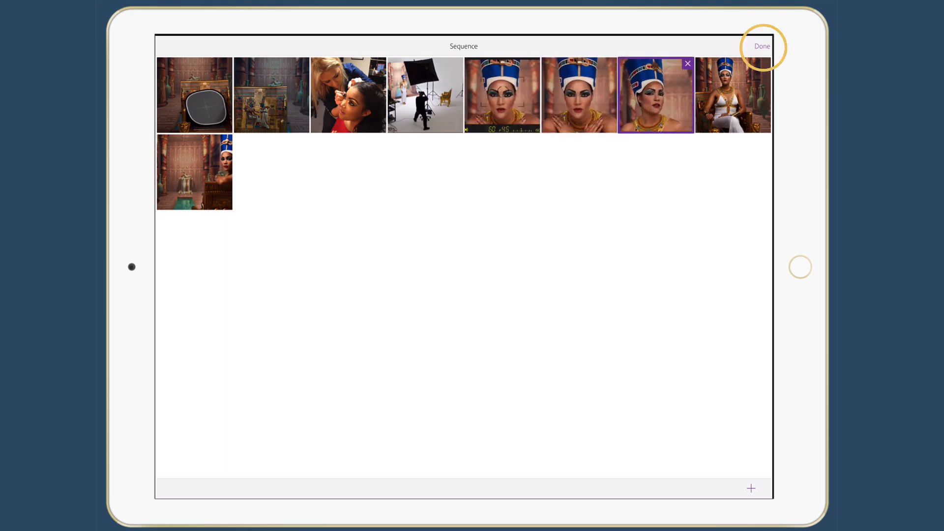
{"action": "left_click", "coordinate": [762, 46]}
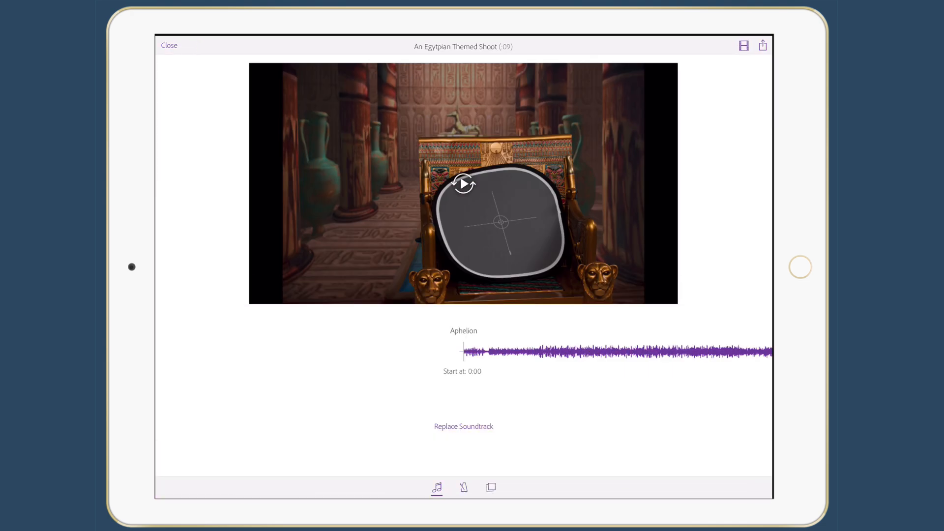
Swap the Aphelion soundtrack for Particle from Premiere Clip Themes
{"action": "left_click", "coordinate": [463, 427]}
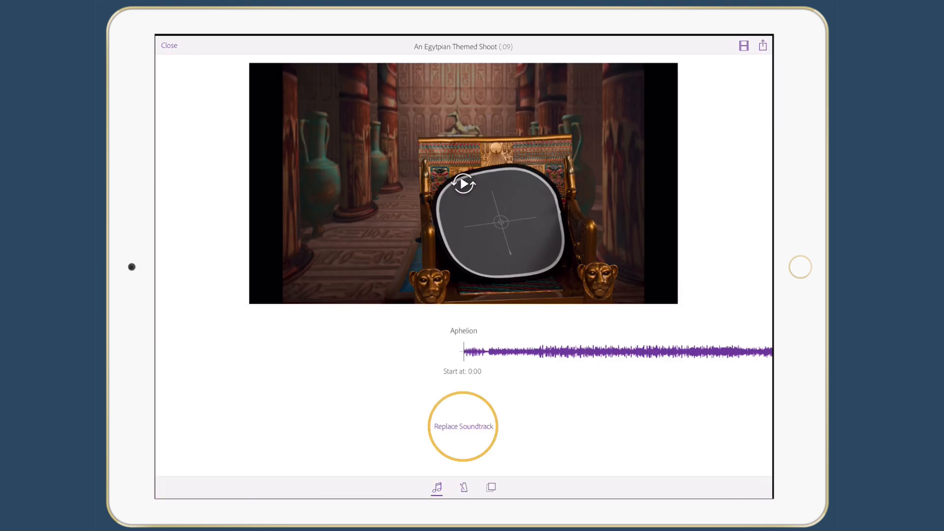
{"action": "left_click", "coordinate": [462, 427]}
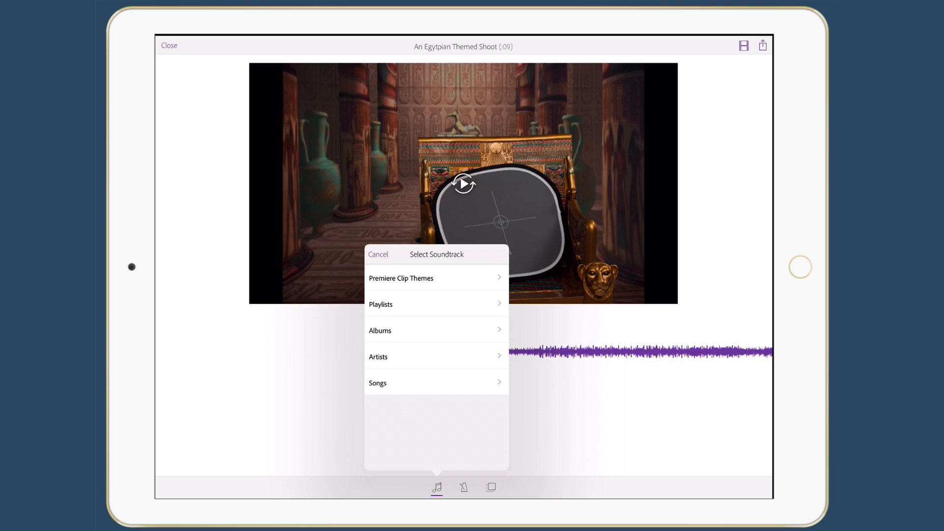
{"action": "left_click", "coordinate": [402, 278]}
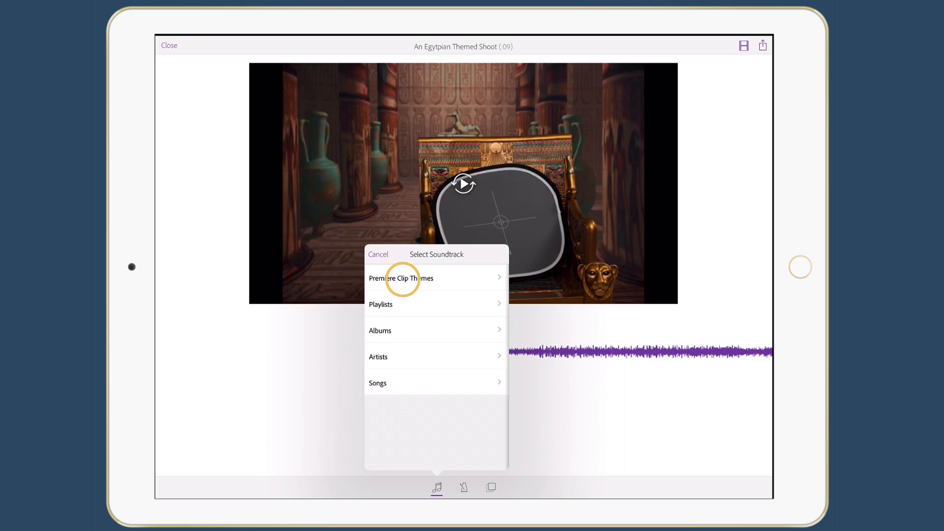
{"action": "left_click", "coordinate": [400, 278]}
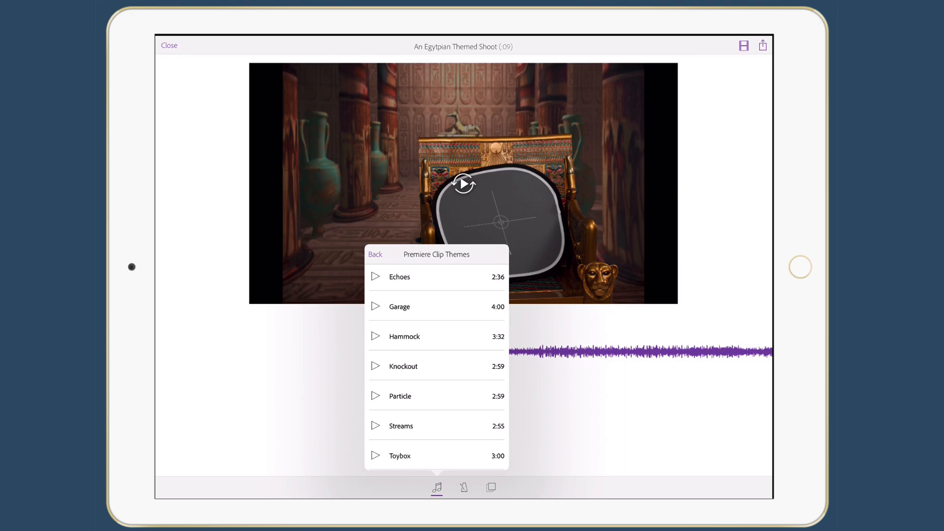
{"action": "left_click", "coordinate": [399, 396]}
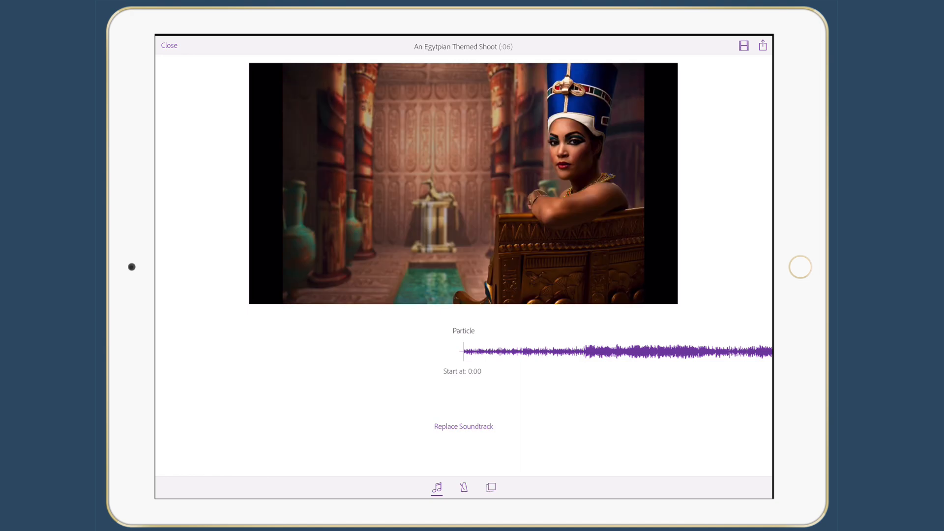
{"action": "left_click", "coordinate": [762, 45]}
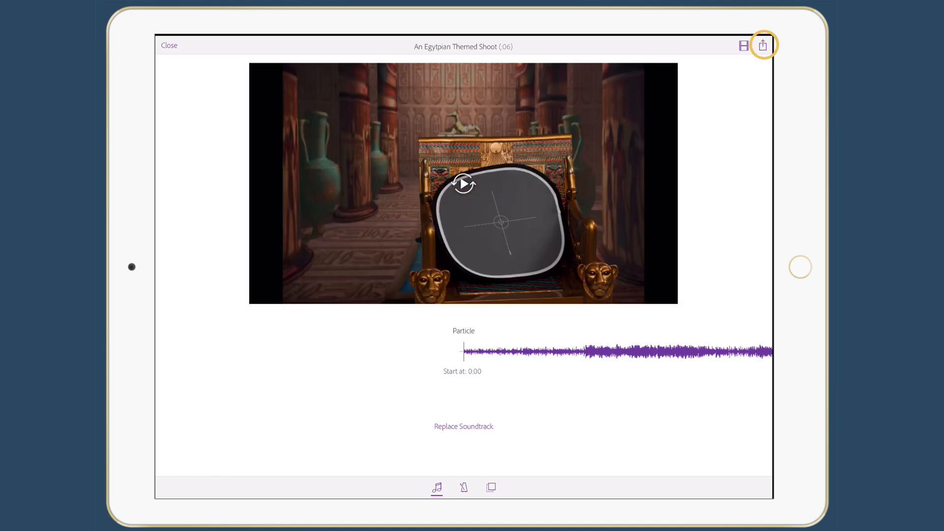
{"action": "left_click", "coordinate": [763, 45]}
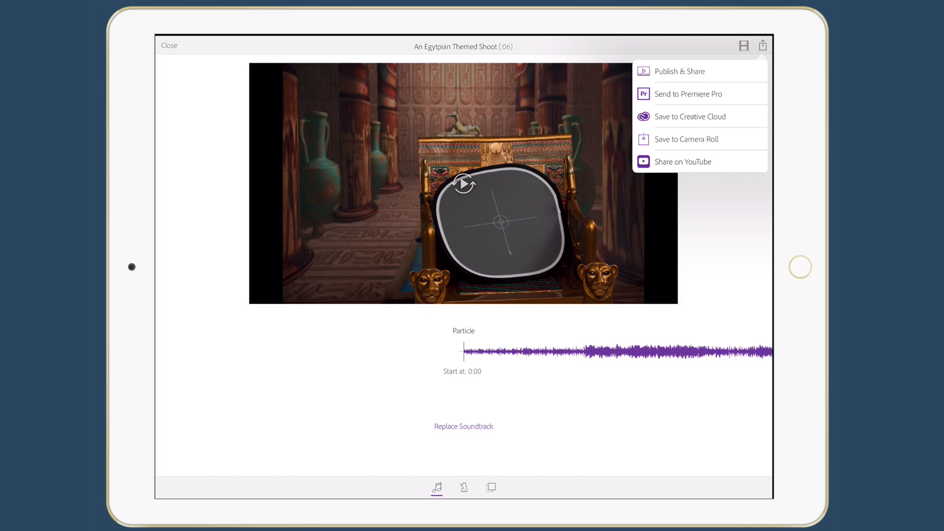
{"action": "left_click", "coordinate": [744, 45]}
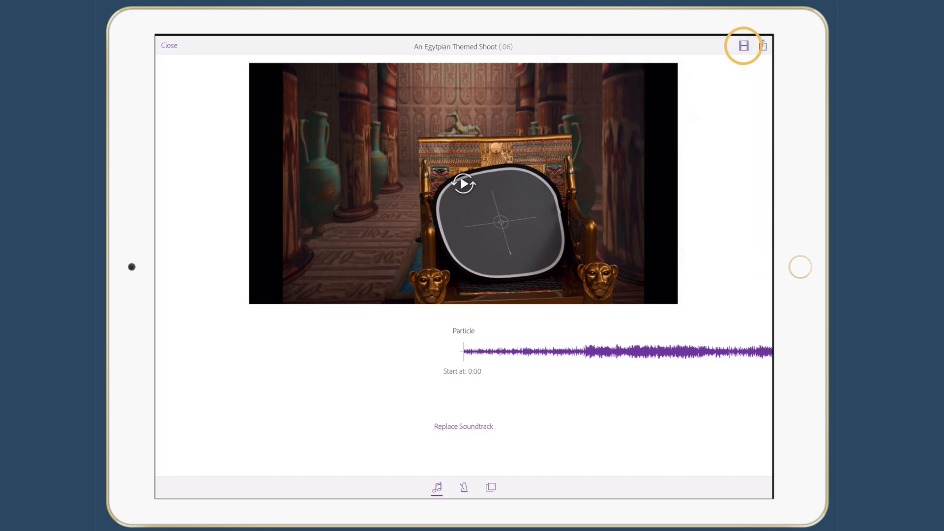
{"action": "left_click", "coordinate": [744, 45]}
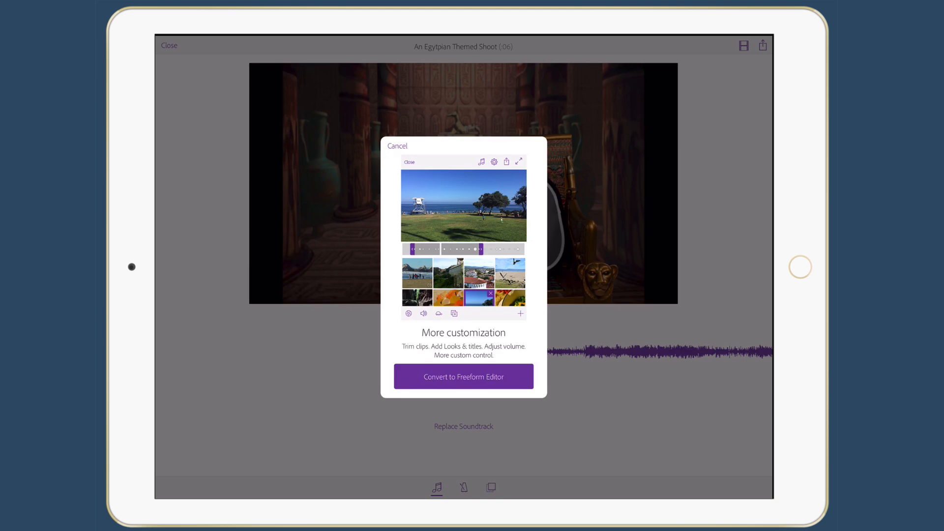
Choose Convert to Freeform Editor in the customization prompt
{"action": "left_click", "coordinate": [464, 376]}
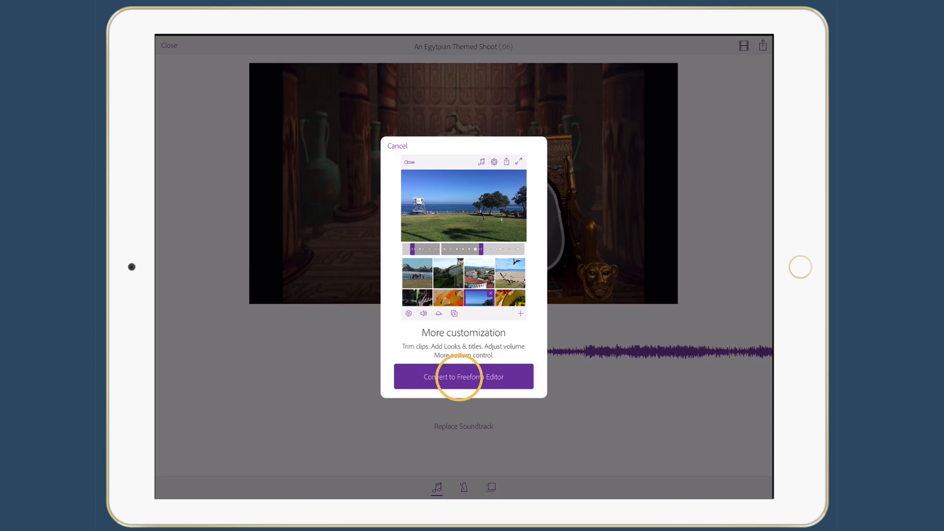
{"action": "left_click", "coordinate": [463, 376]}
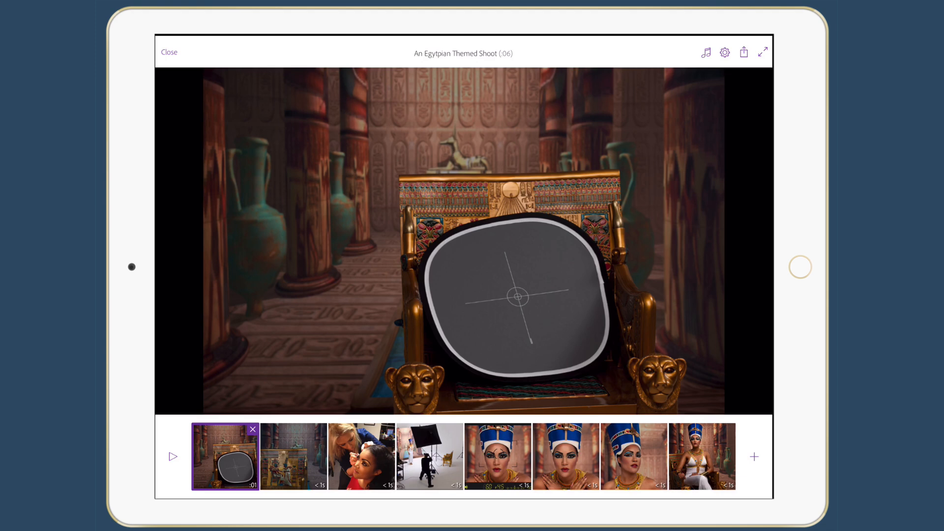
Insert a new title clip reading 'An Egyptian Themed Photo Shoot' after the reflector shot
{"action": "left_click", "coordinate": [755, 457]}
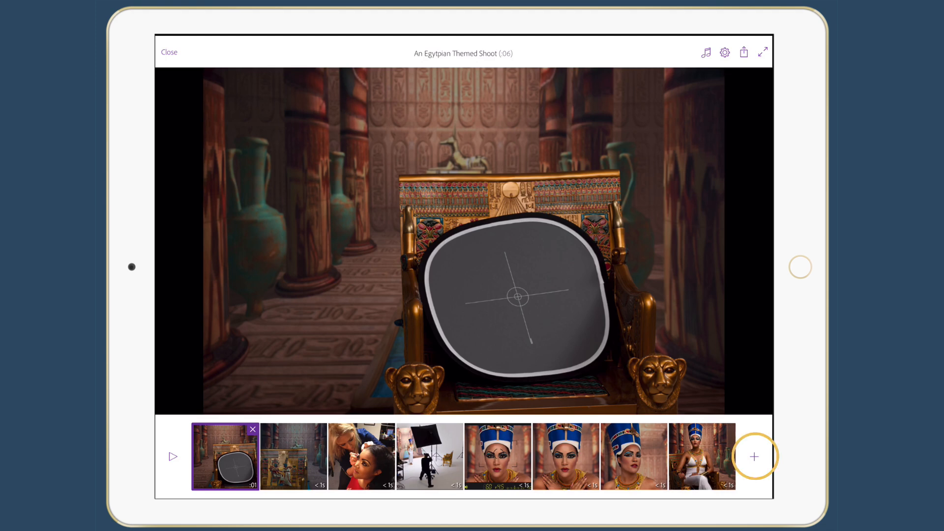
{"action": "left_click", "coordinate": [754, 457]}
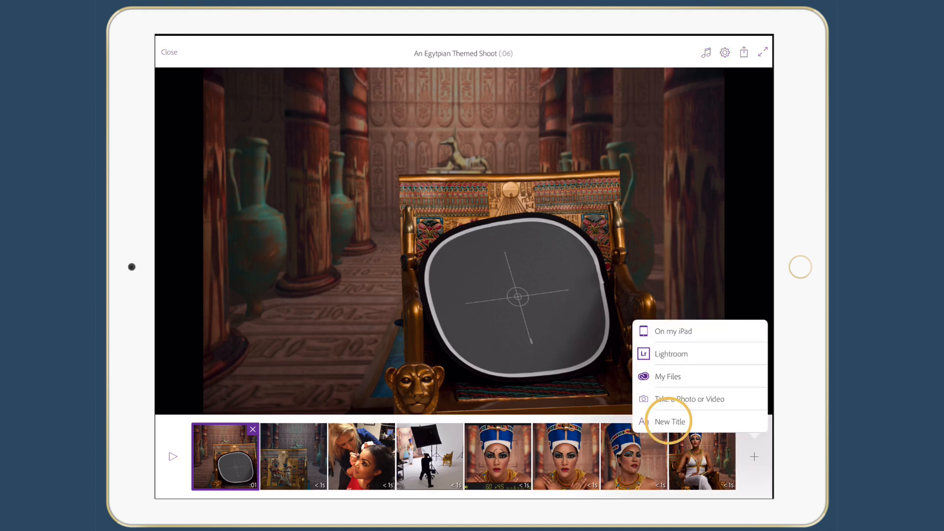
{"action": "left_click", "coordinate": [676, 421]}
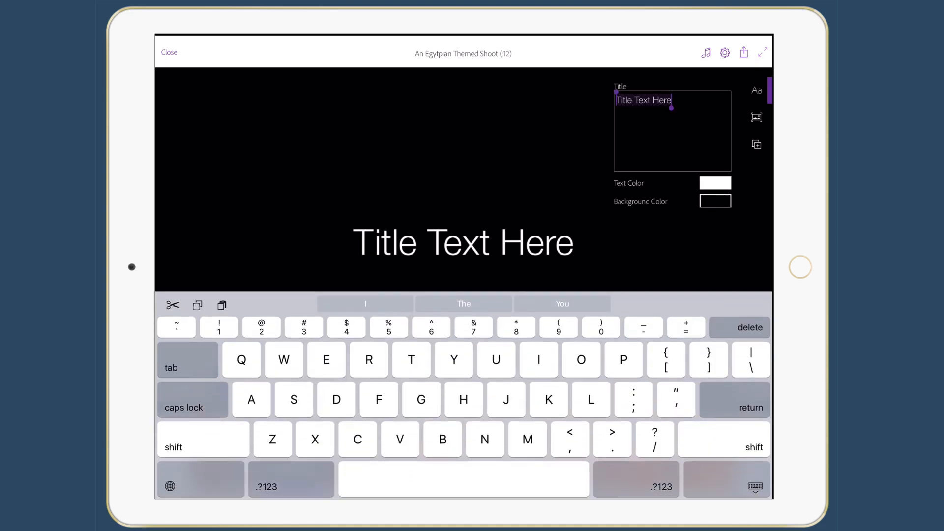
{"action": "left_click", "coordinate": [754, 487]}
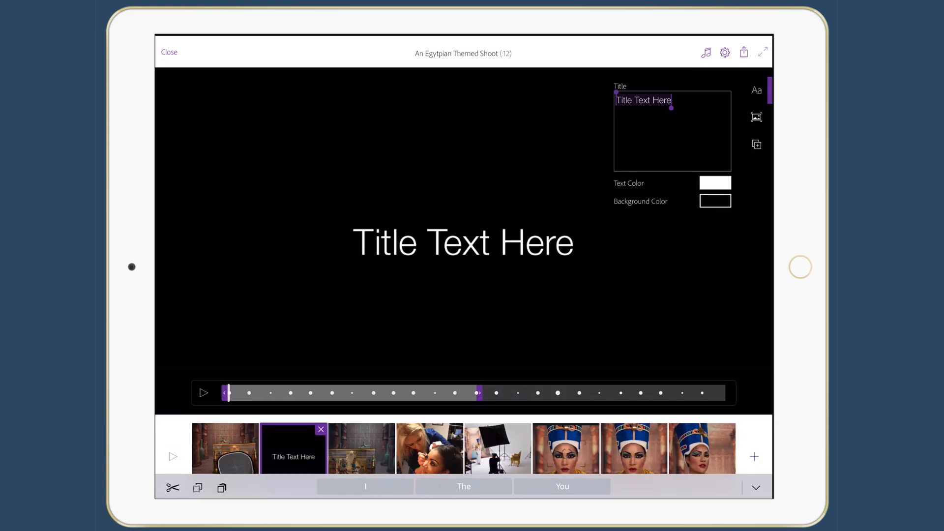
{"action": "type", "text": "An Egyptian Themed"}
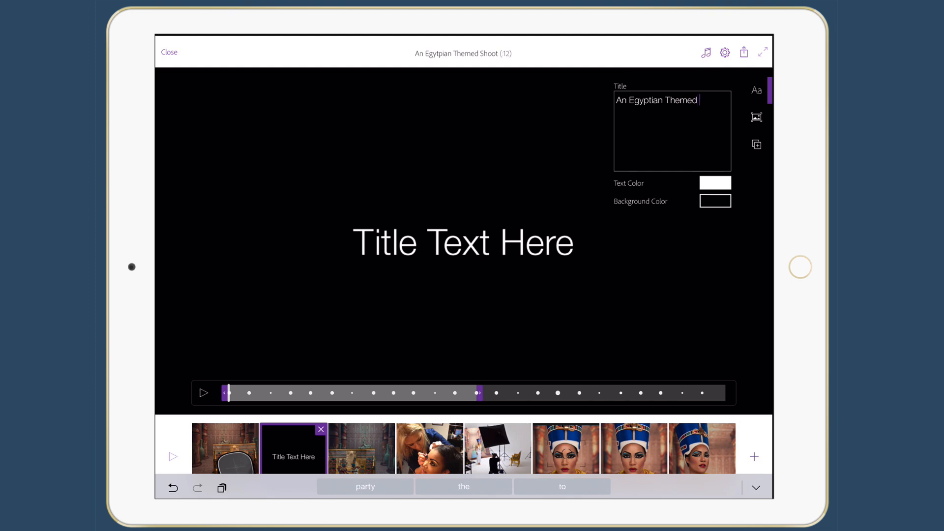
{"action": "type", "text": "Photo Shoot"}
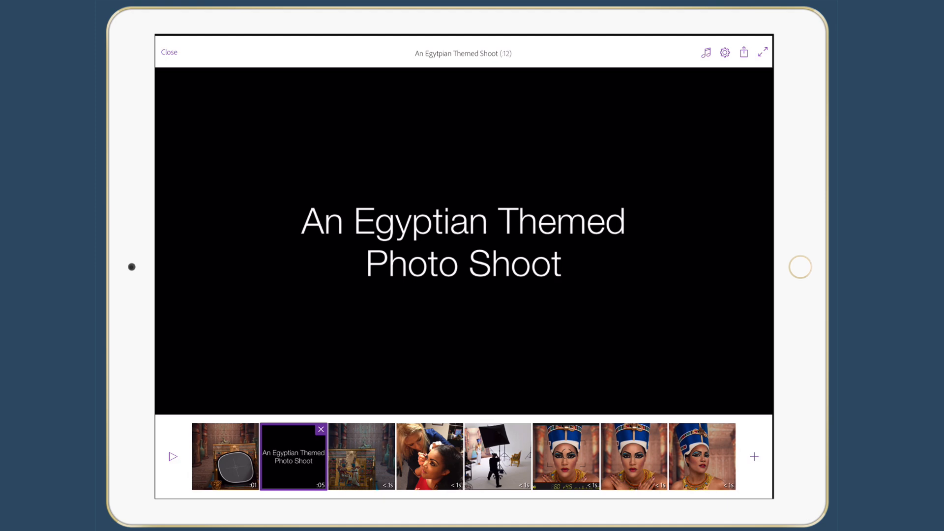
Trim the title clip on the scrubber from :05 to :03
{"action": "left_click_drag", "start_coordinate": [292, 455], "coordinate": [300, 455]}
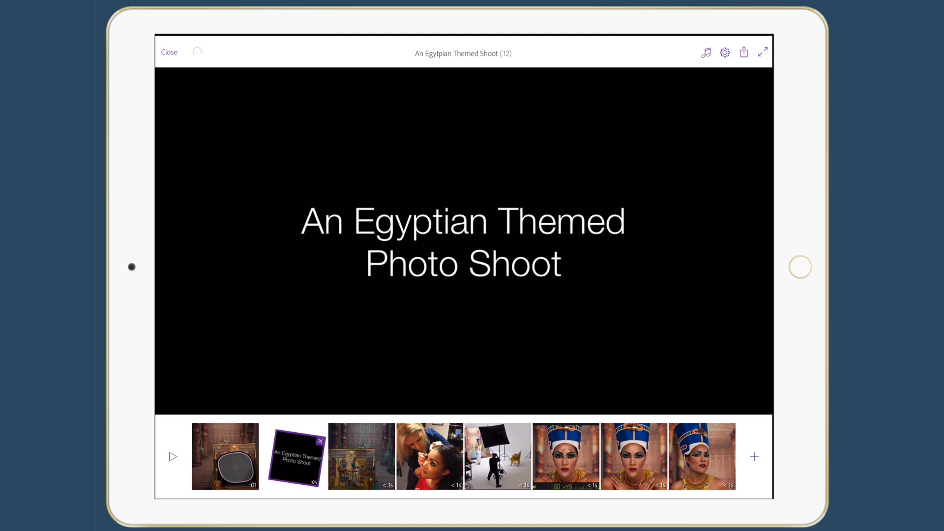
{"action": "left_click", "coordinate": [294, 456]}
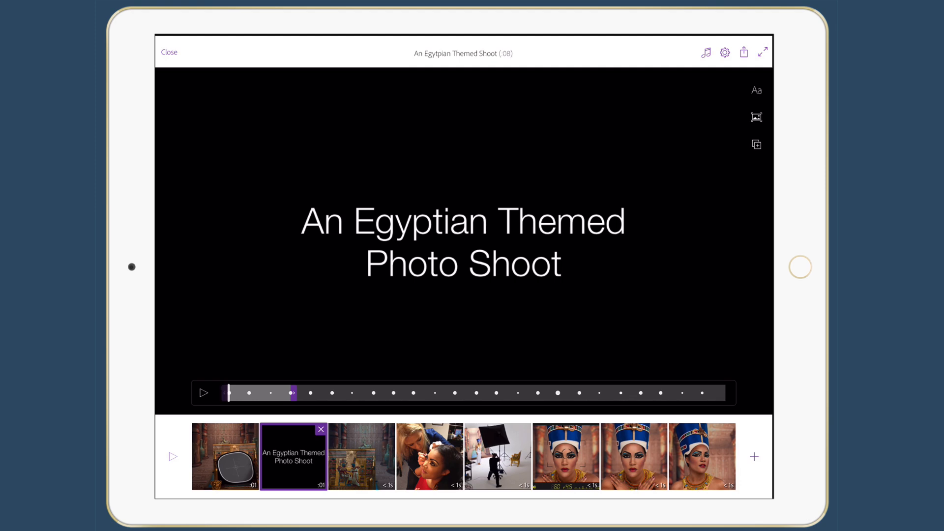
{"action": "left_click_drag", "start_coordinate": [293, 393], "coordinate": [355, 393]}
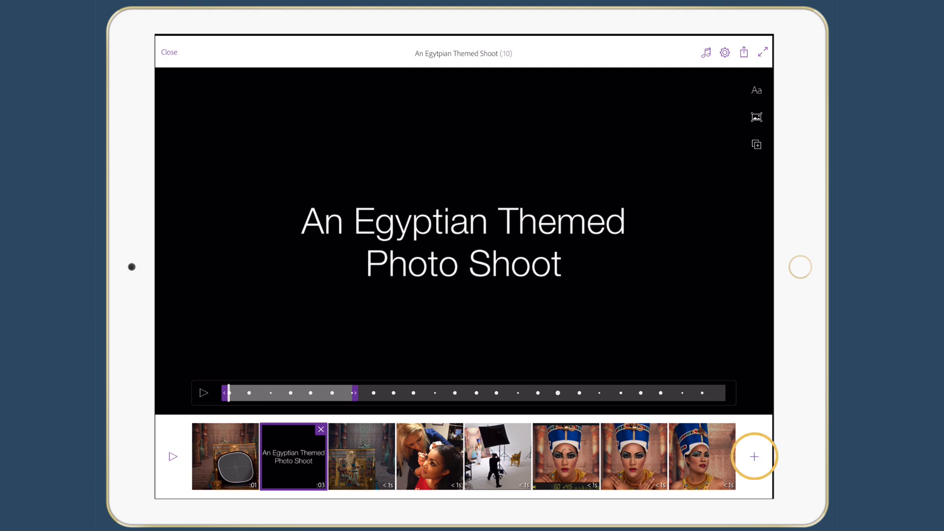
{"action": "left_click", "coordinate": [754, 457]}
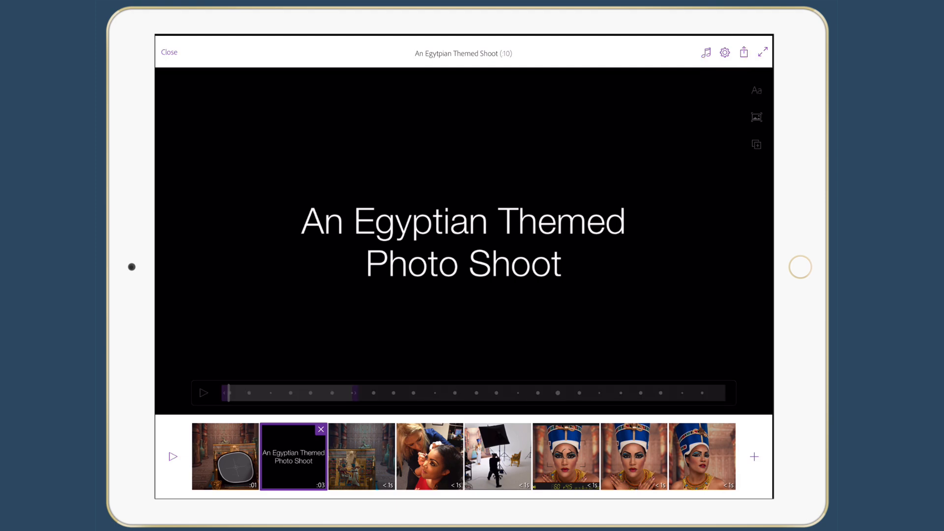
In project settings, enable fade in from black and fade out to black, keeping the Normal look
{"action": "left_click", "coordinate": [724, 53]}
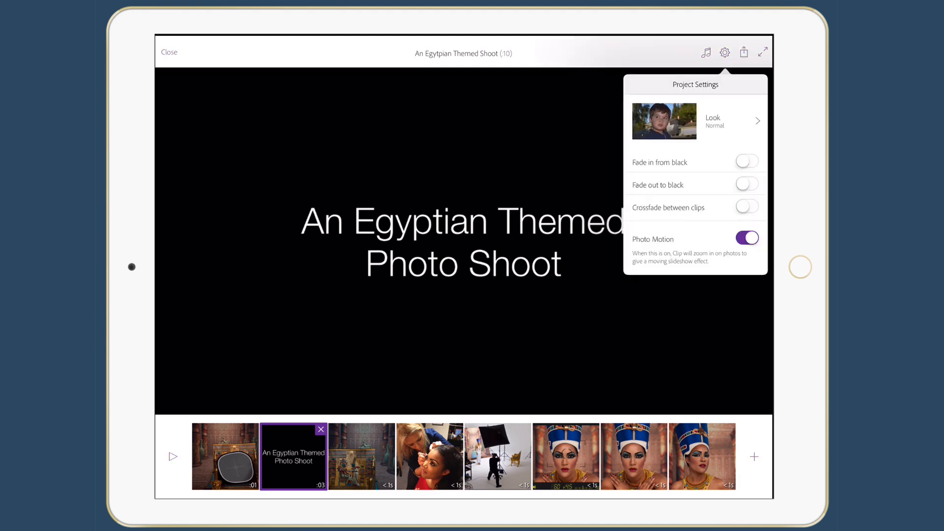
{"action": "left_click", "coordinate": [747, 161]}
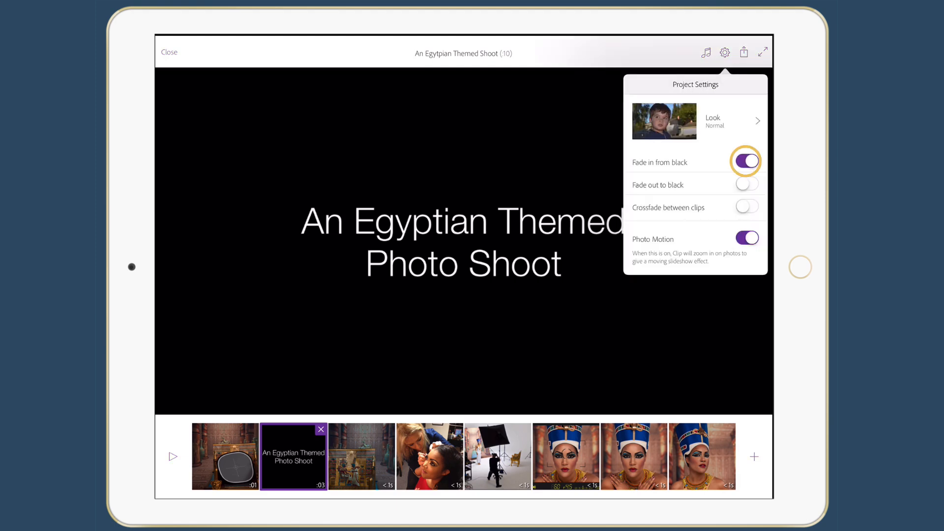
{"action": "left_click", "coordinate": [747, 183]}
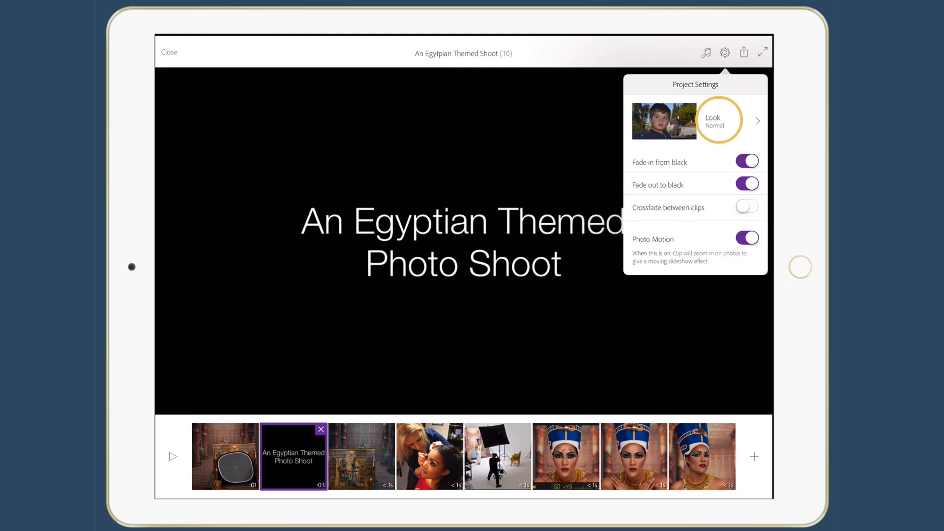
{"action": "left_click", "coordinate": [719, 120]}
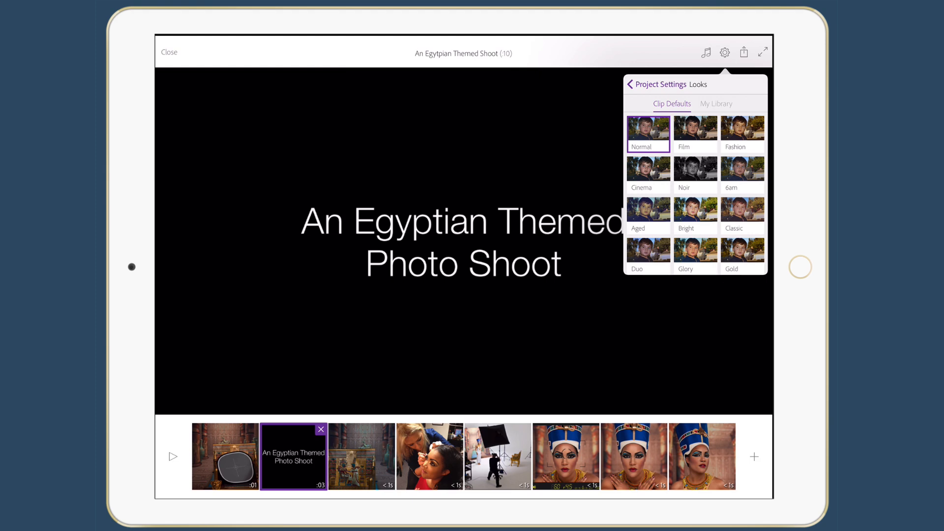
{"action": "left_click", "coordinate": [631, 84]}
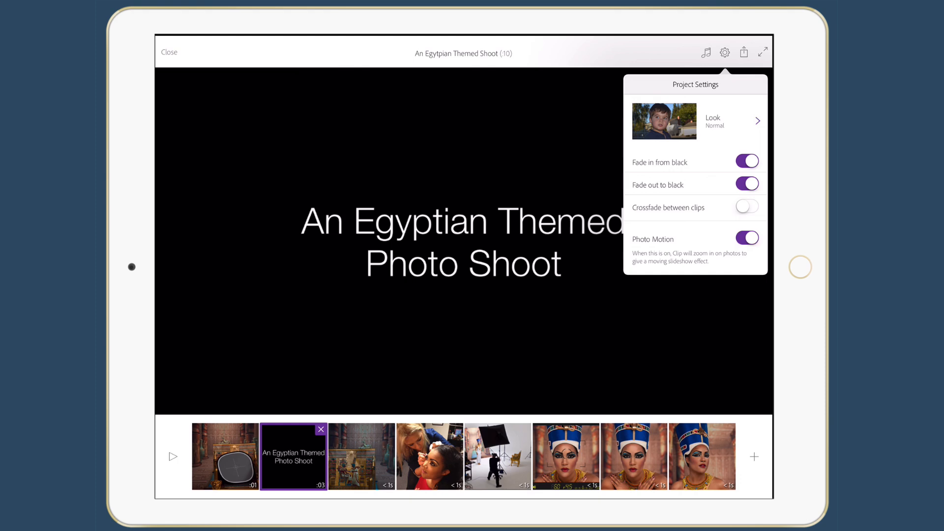
{"action": "left_click", "coordinate": [724, 53]}
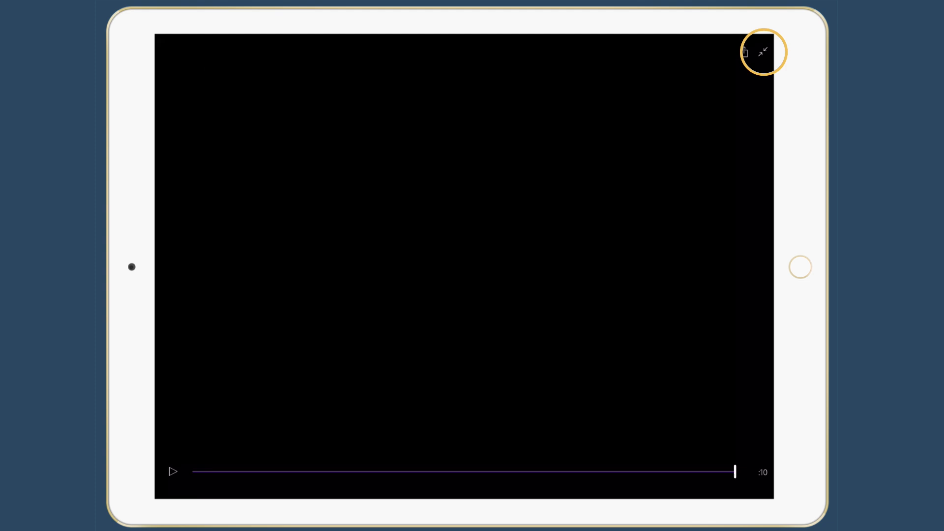
Exit the full-screen preview and open the share menu at top right
{"action": "left_click", "coordinate": [763, 52]}
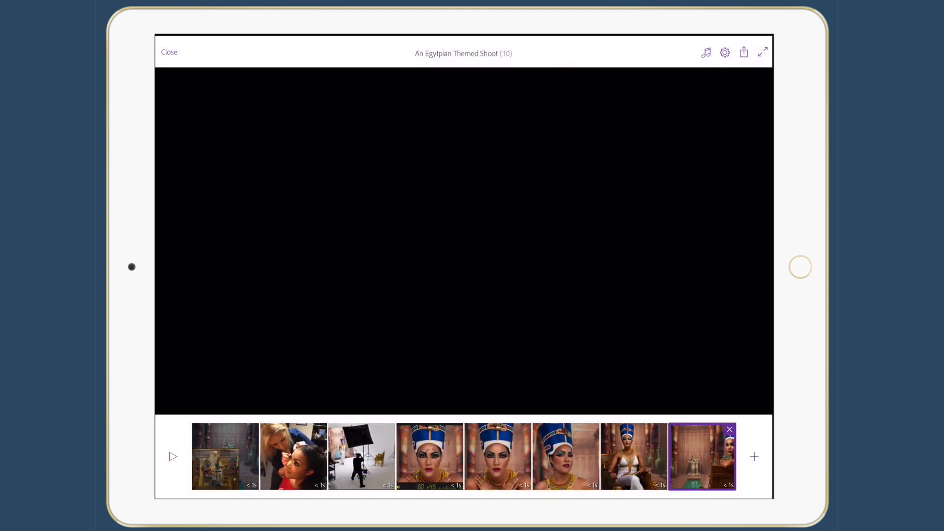
{"action": "left_click", "coordinate": [743, 53]}
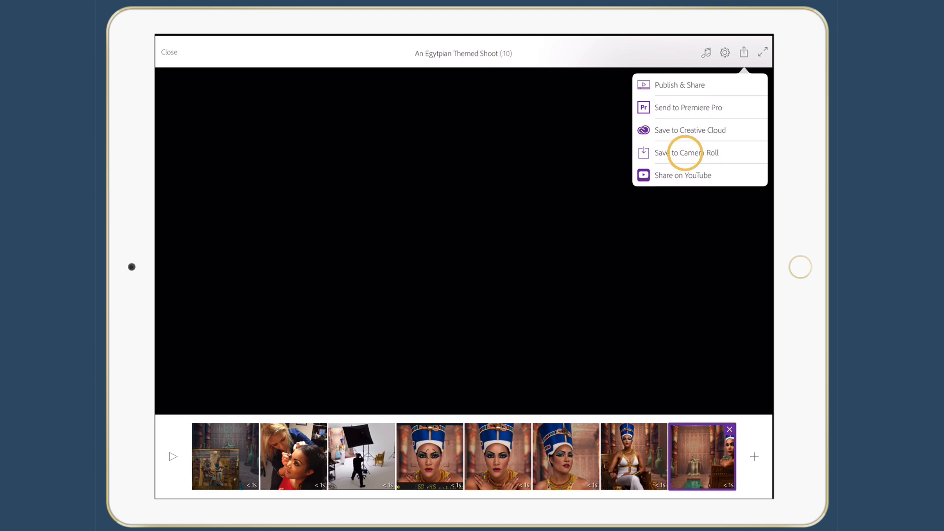
Save the Egyptian shoot slideshow to the Camera Roll, declining the Premiere Pro offer
{"action": "left_click", "coordinate": [685, 153]}
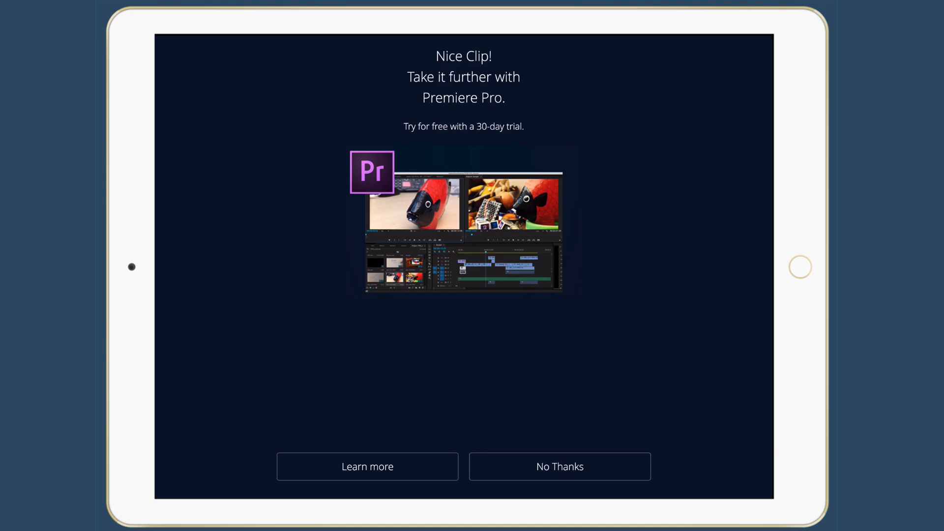
{"action": "left_click", "coordinate": [560, 467]}
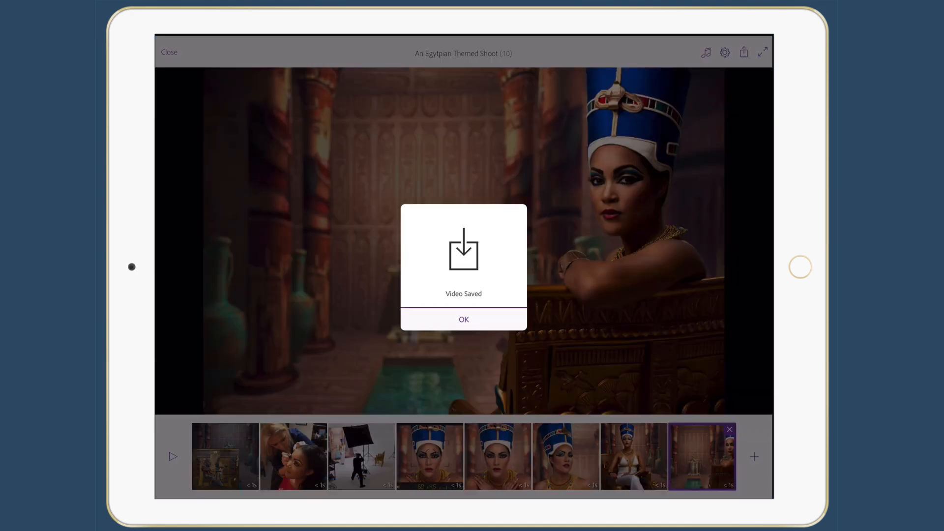
{"action": "left_click", "coordinate": [464, 319]}
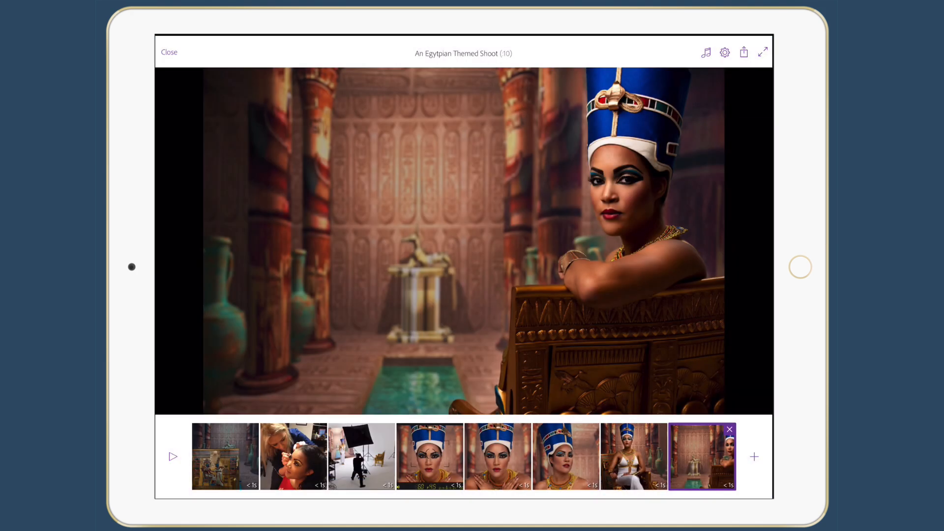